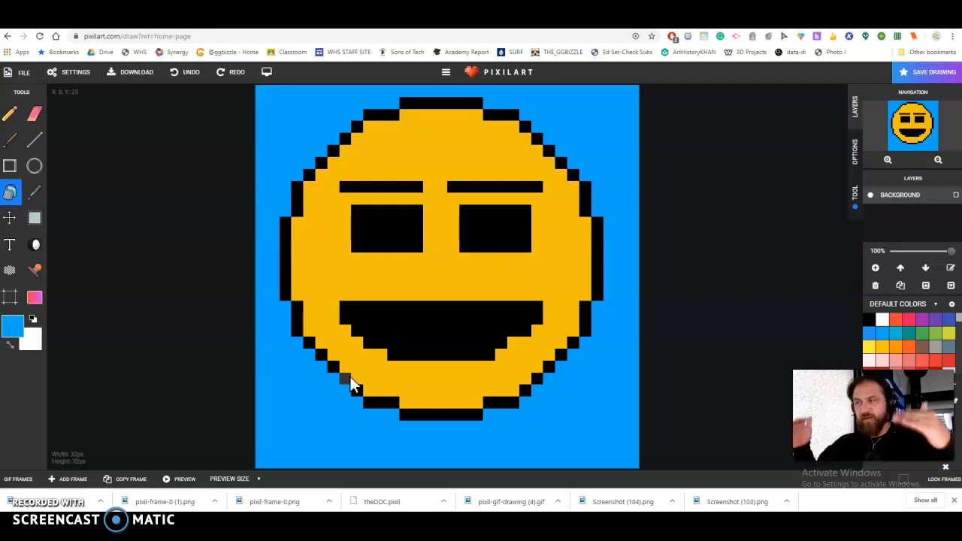
mouse_move(18, 481)
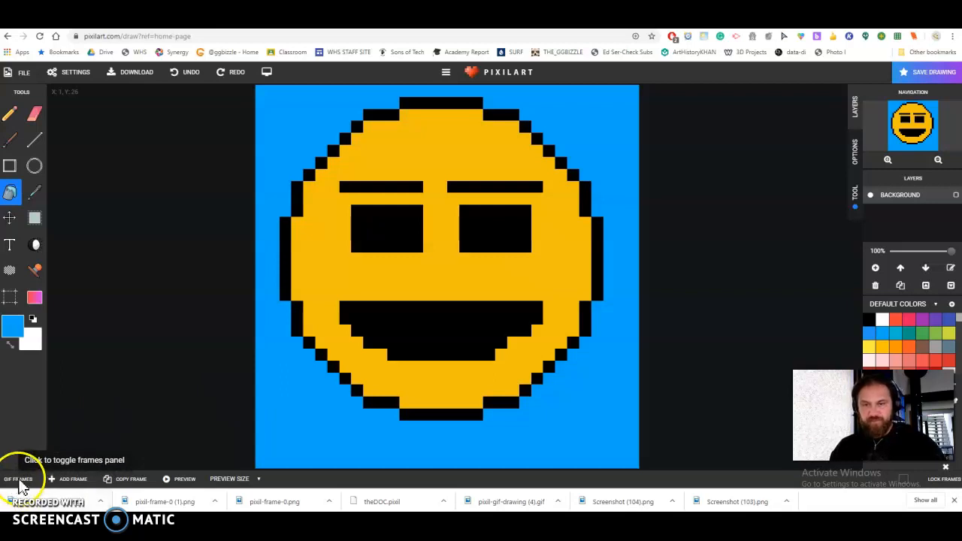
Duplicate frame 1 and redraw the eyebrows one pixel higher with the Pencil.
click(18, 478)
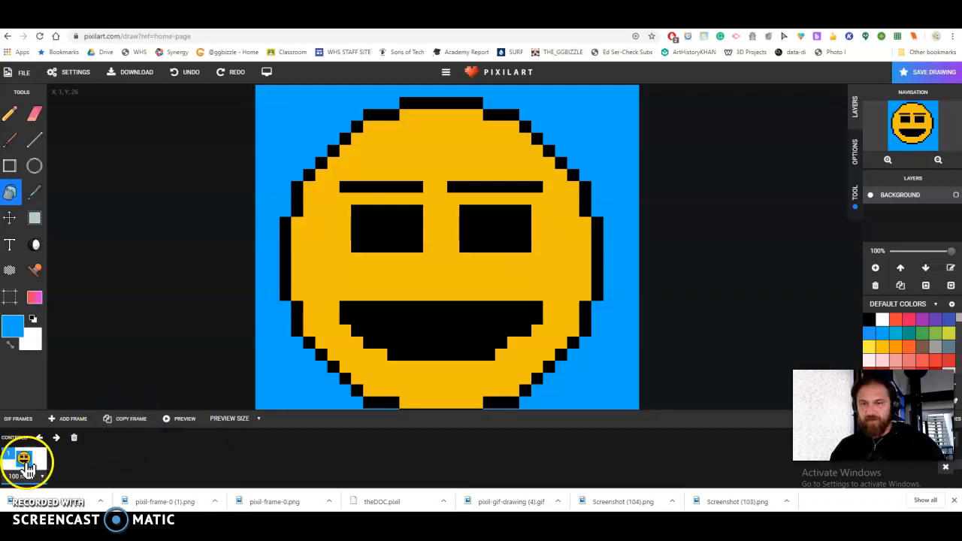
click(81, 418)
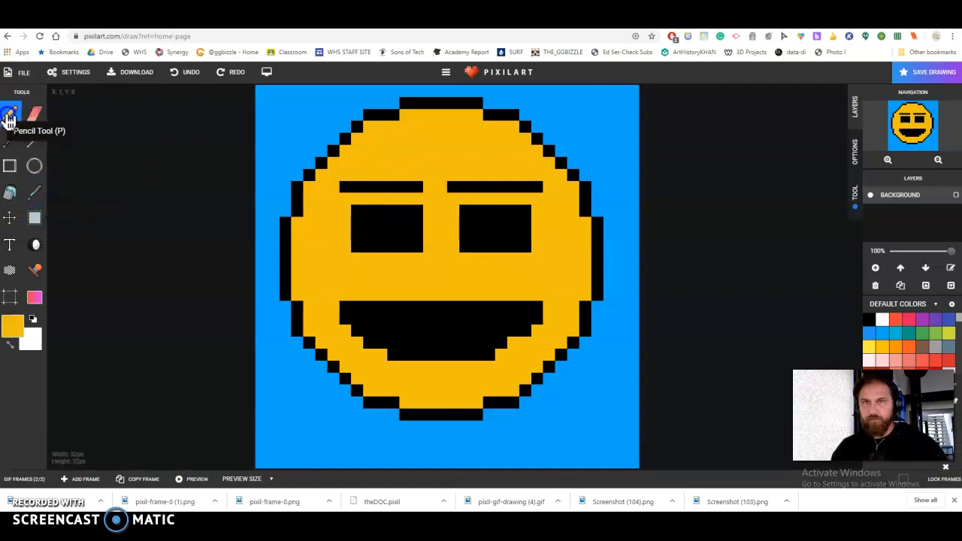
click(417, 187)
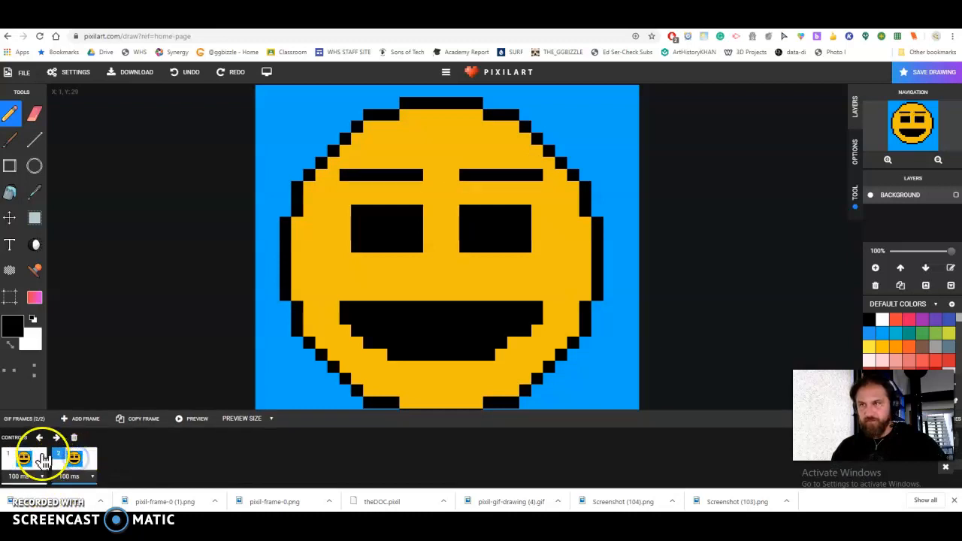
Copy frame 2 into frame 3 and redraw shorter, higher eyebrows with the Pencil.
click(74, 458)
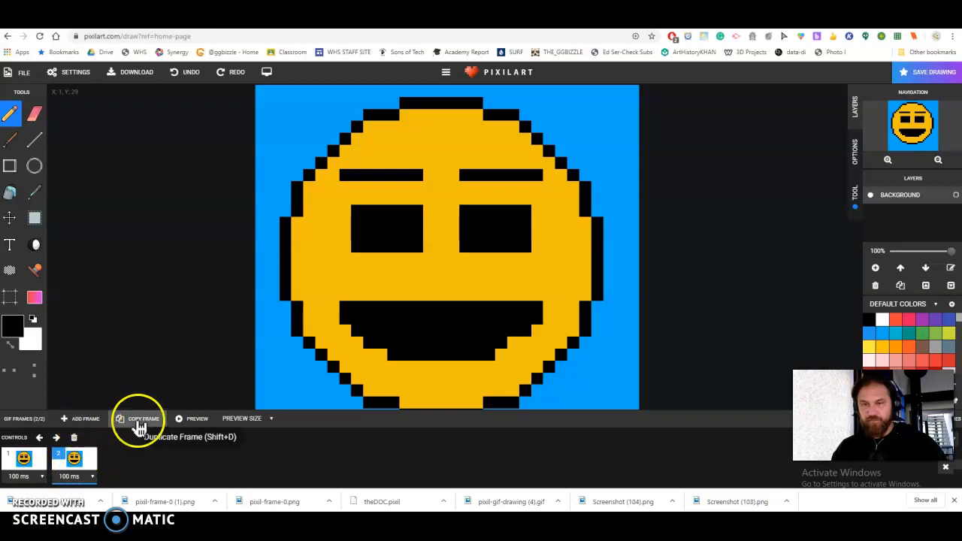
click(143, 418)
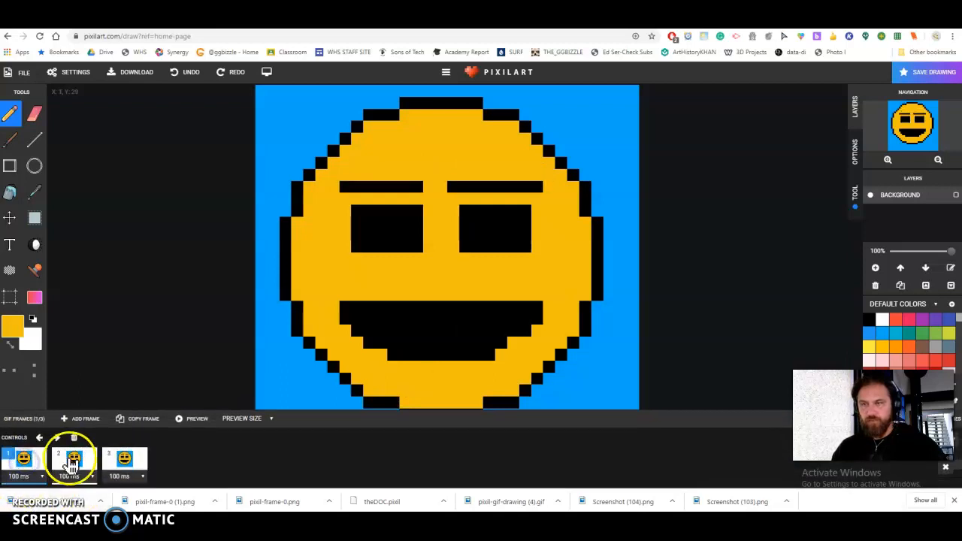
click(124, 459)
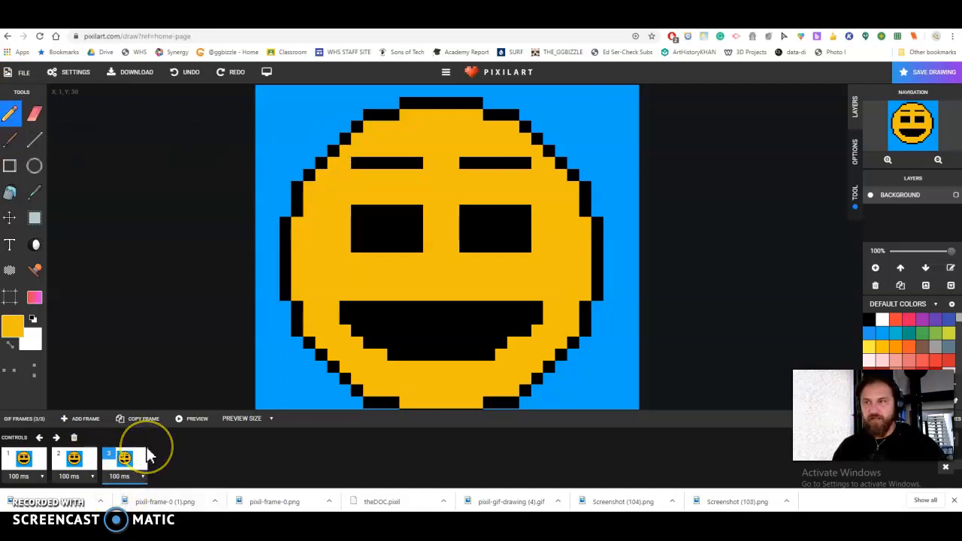
mouse_move(137, 418)
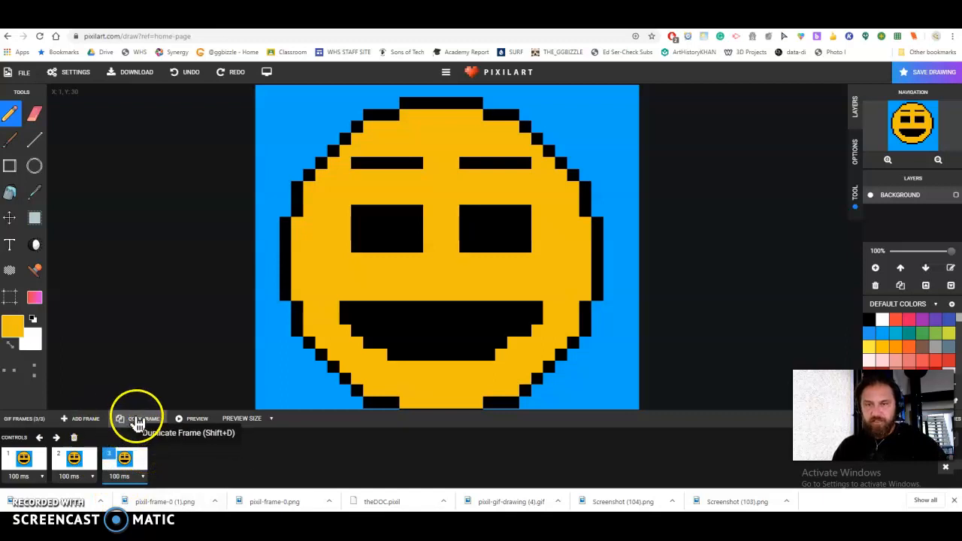
Copy frame 3 into frame 4 and paint white highlights into both eyes.
click(139, 419)
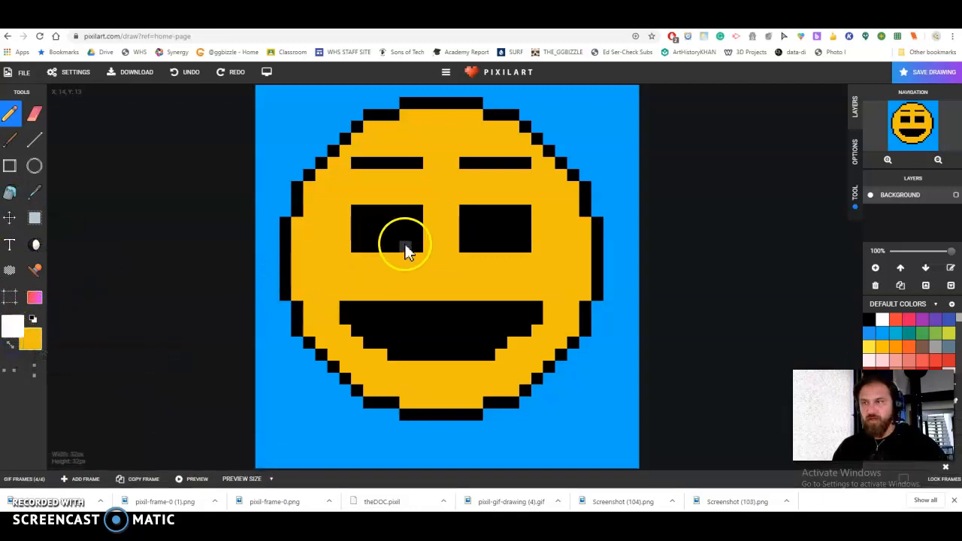
click(407, 242)
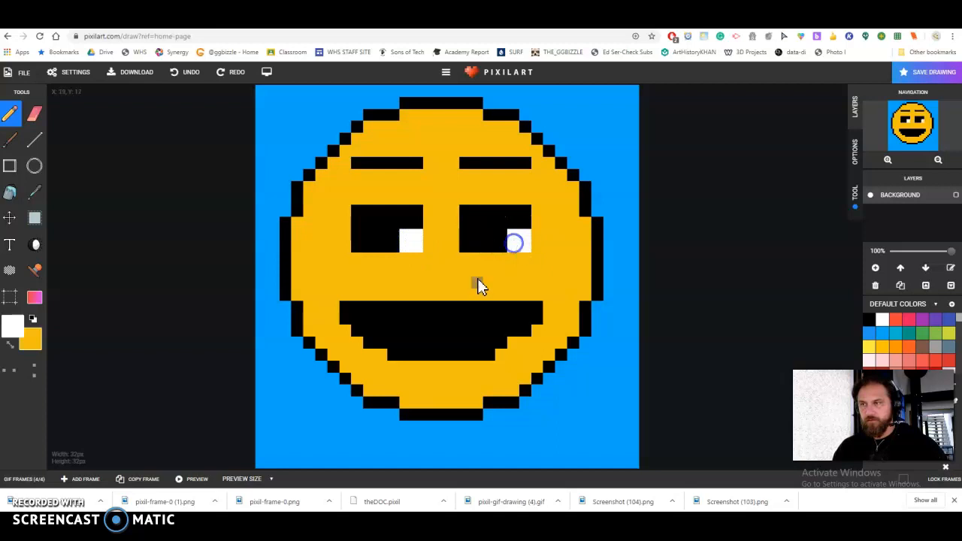
click(515, 242)
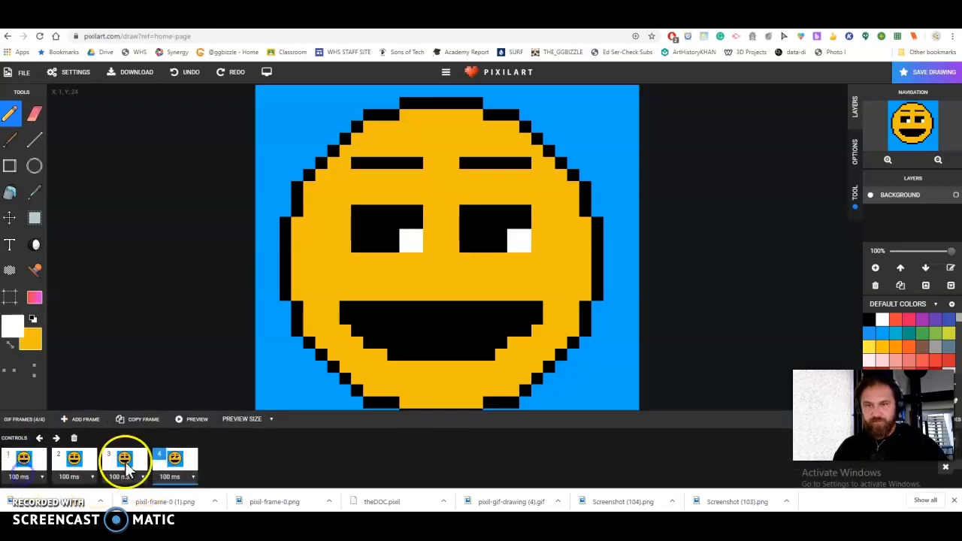
click(143, 419)
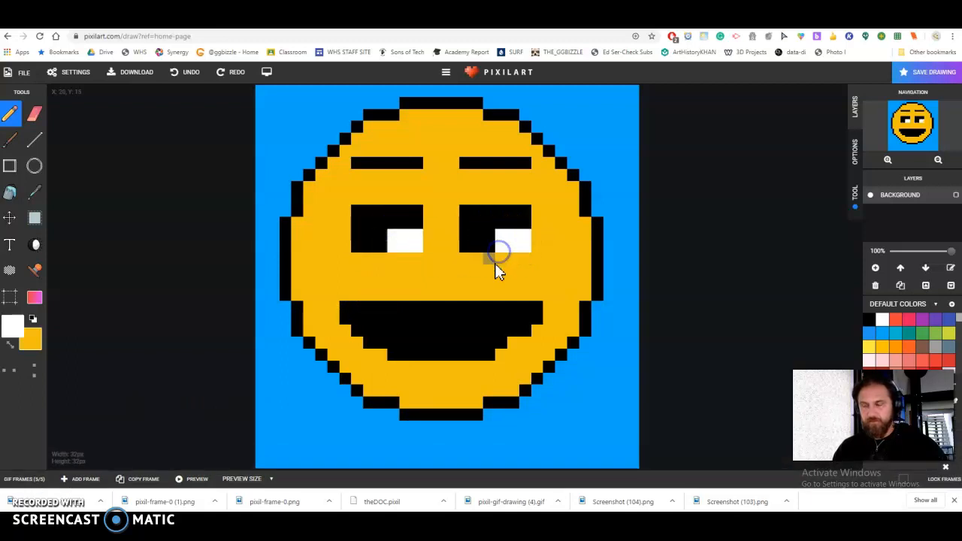
mouse_move(22, 323)
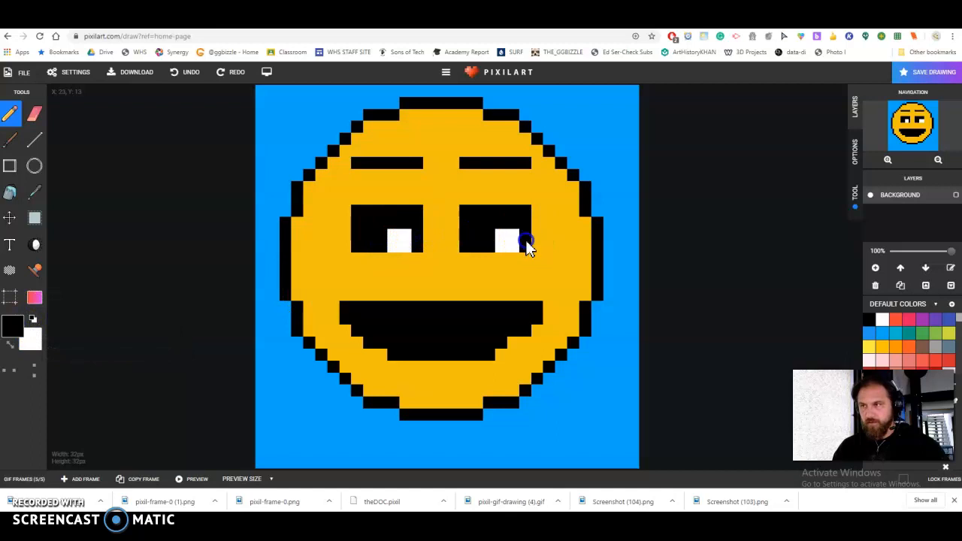
Build frames 5 and 6 with highlights shifted left, then review all frames.
click(24, 479)
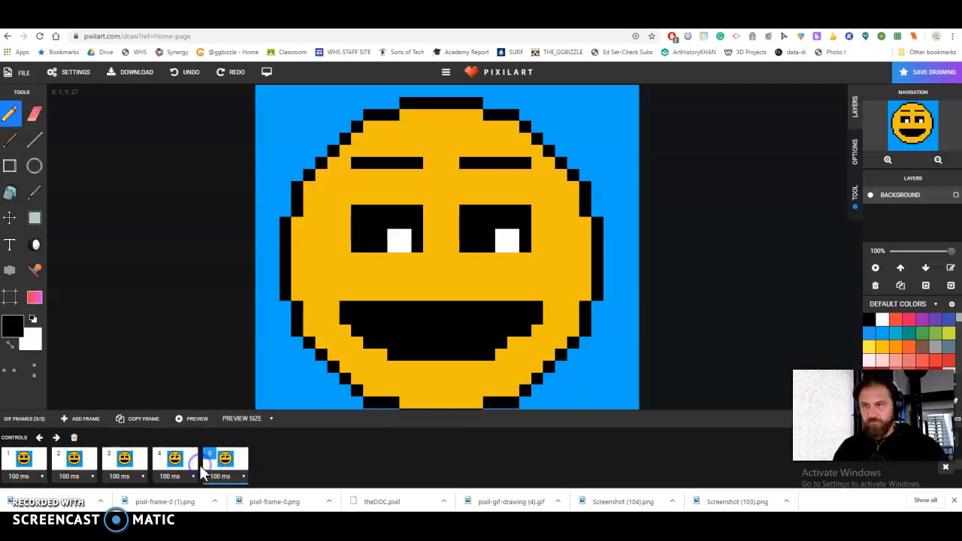
click(224, 458)
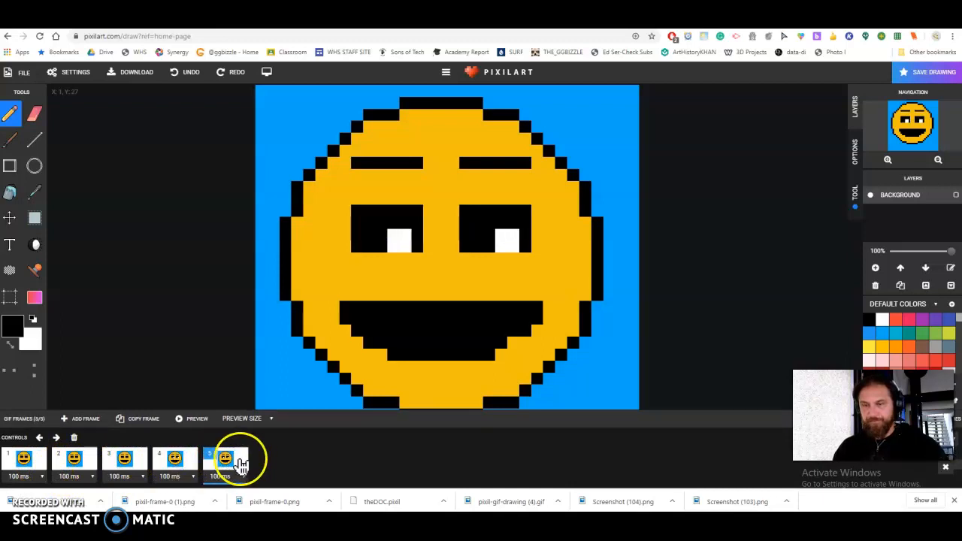
click(137, 418)
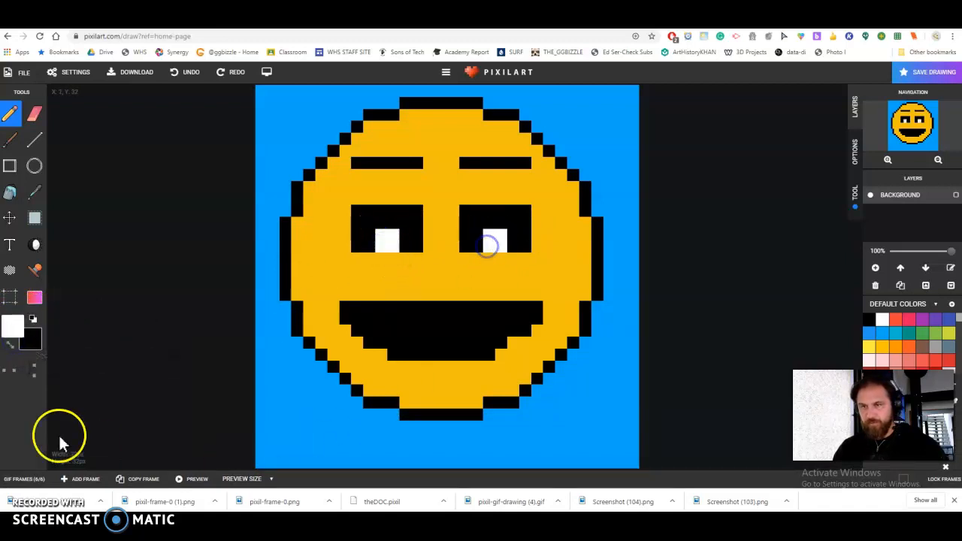
click(25, 479)
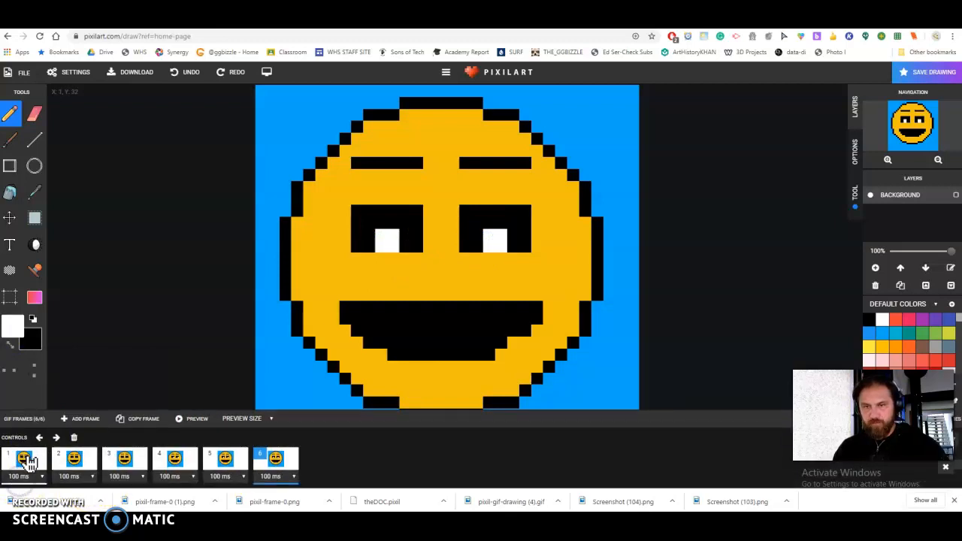
click(74, 458)
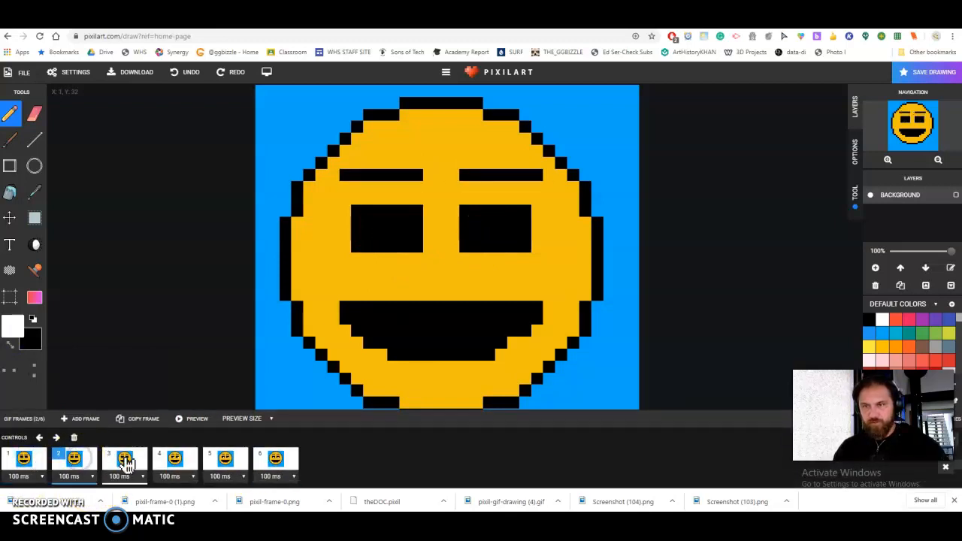
Add frame 8 with pupils shifted to the lower left and check the frames.
click(225, 458)
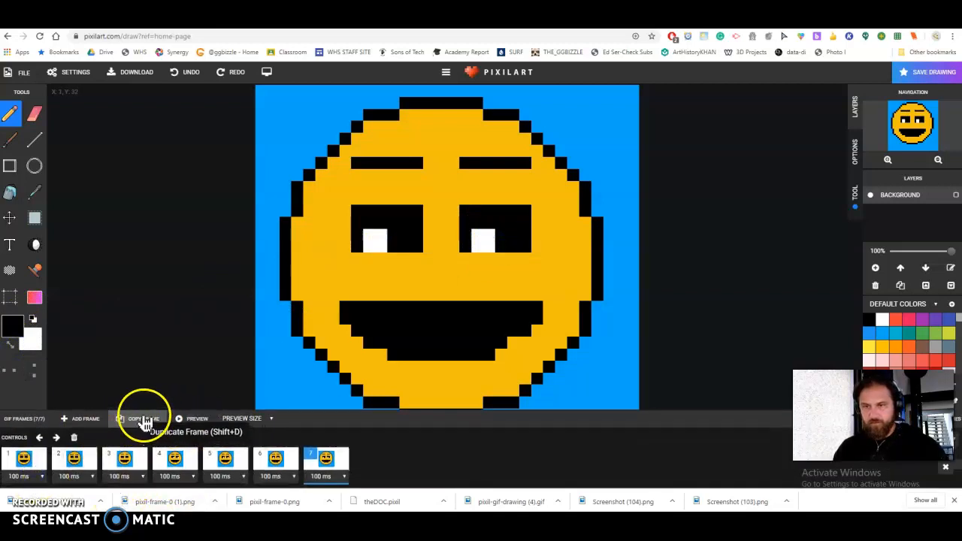
click(143, 418)
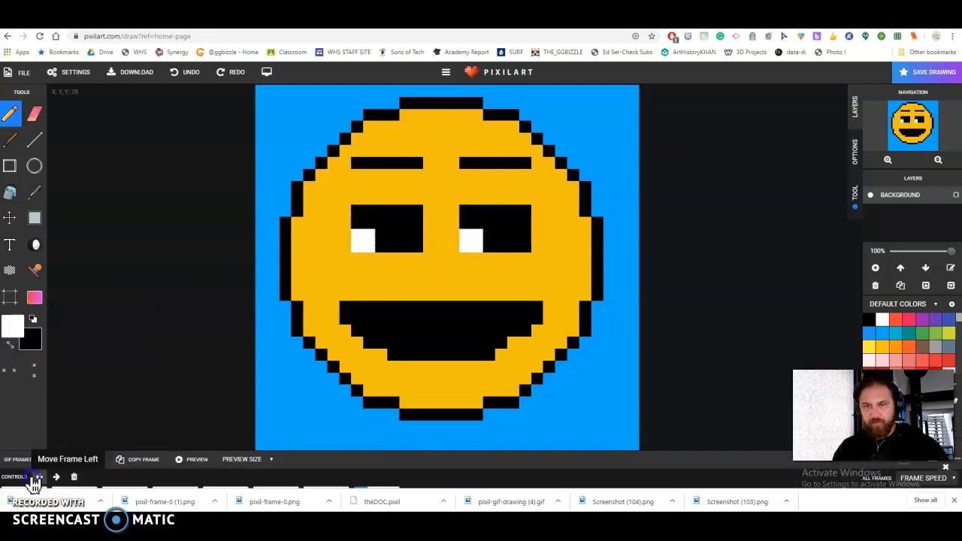
click(34, 476)
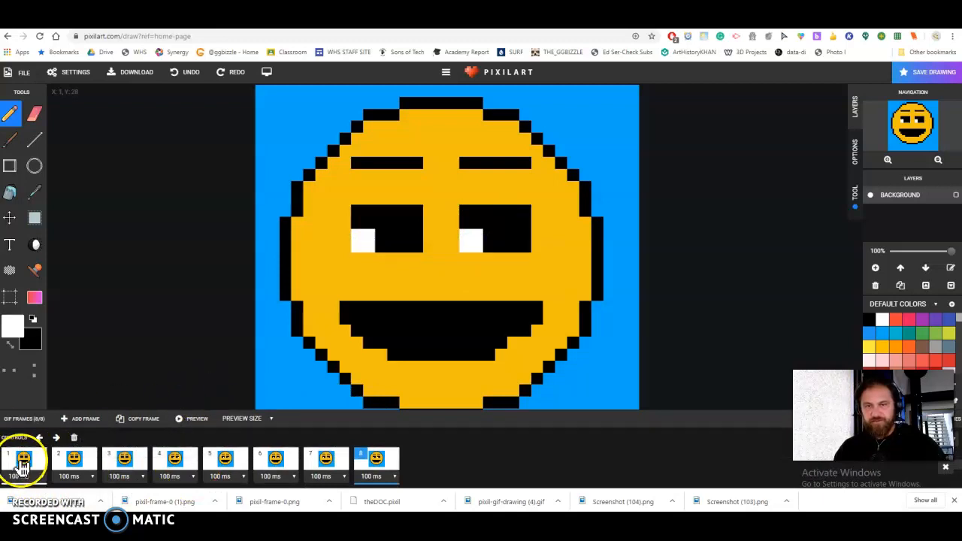
click(74, 459)
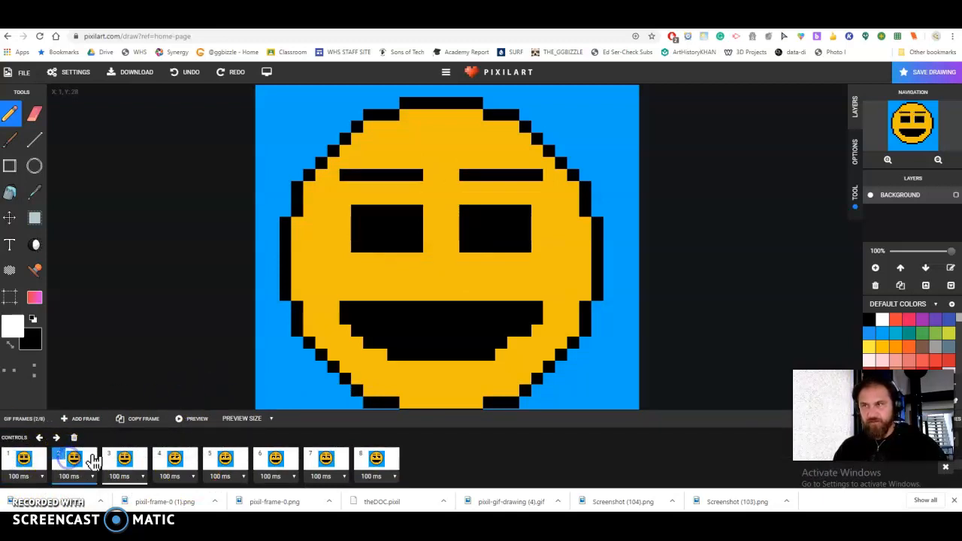
click(226, 459)
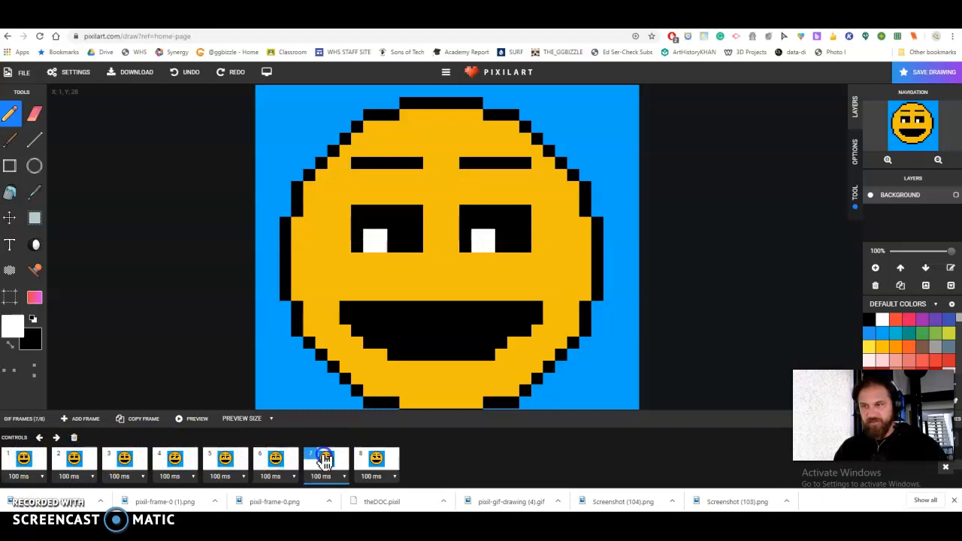
click(375, 458)
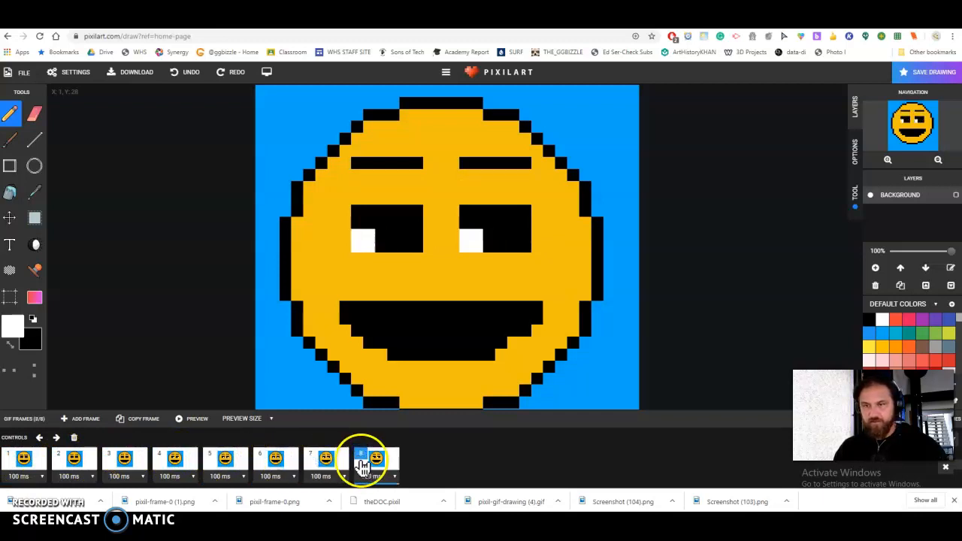
Set frames 1 and 2 to 250 ms and frame 3 to 500 ms.
click(193, 419)
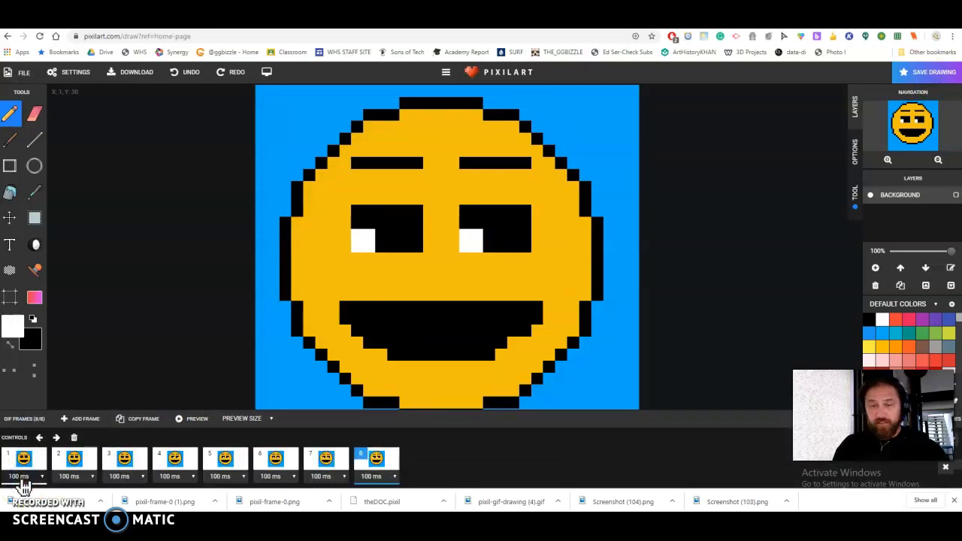
mouse_move(42, 476)
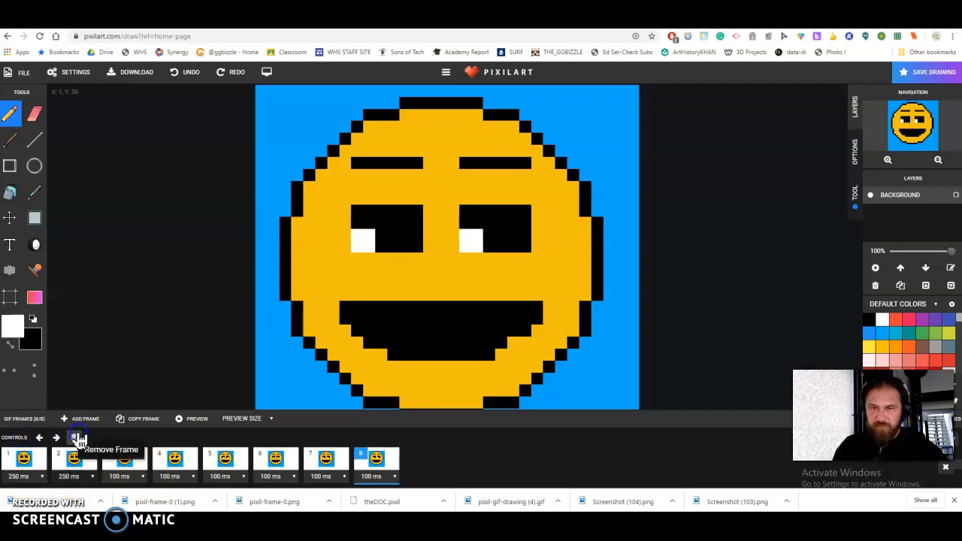
click(118, 476)
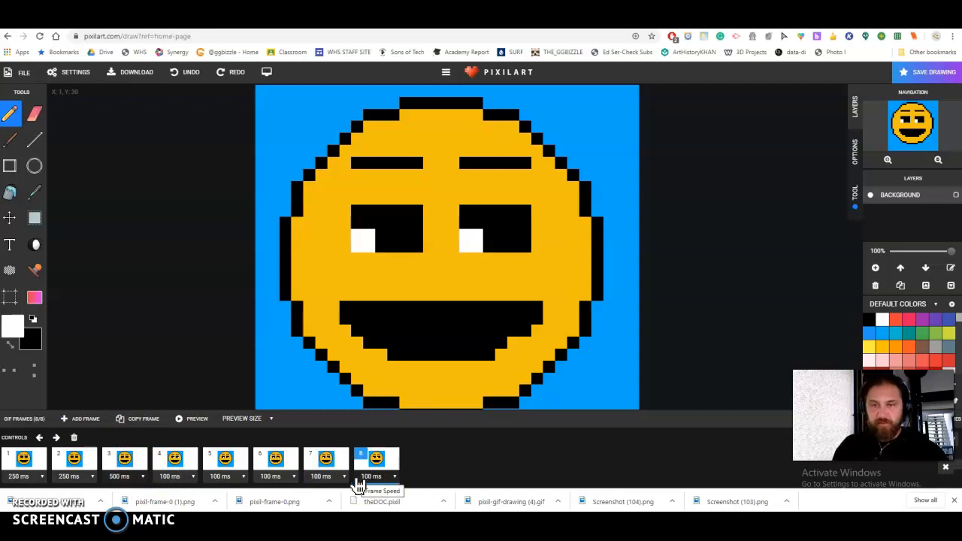
click(192, 419)
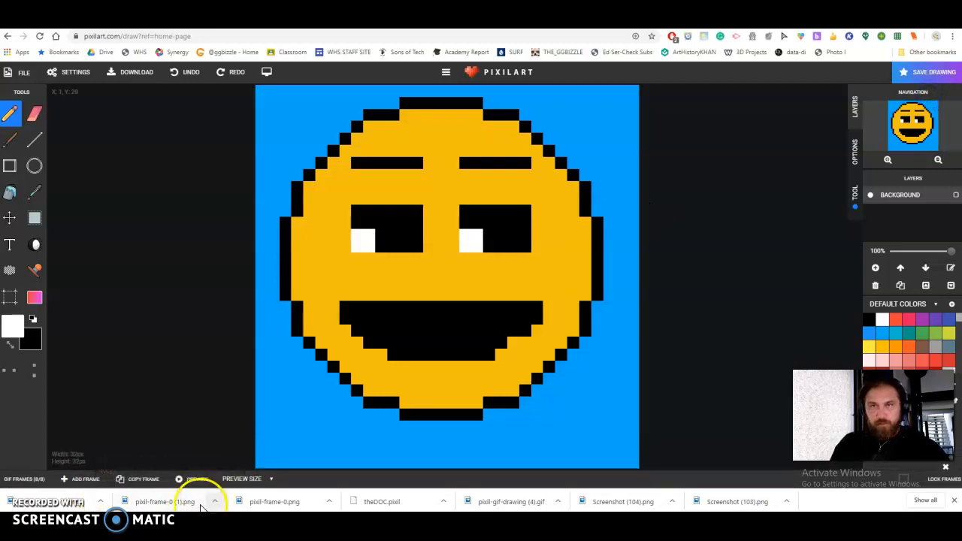
mouse_move(101, 158)
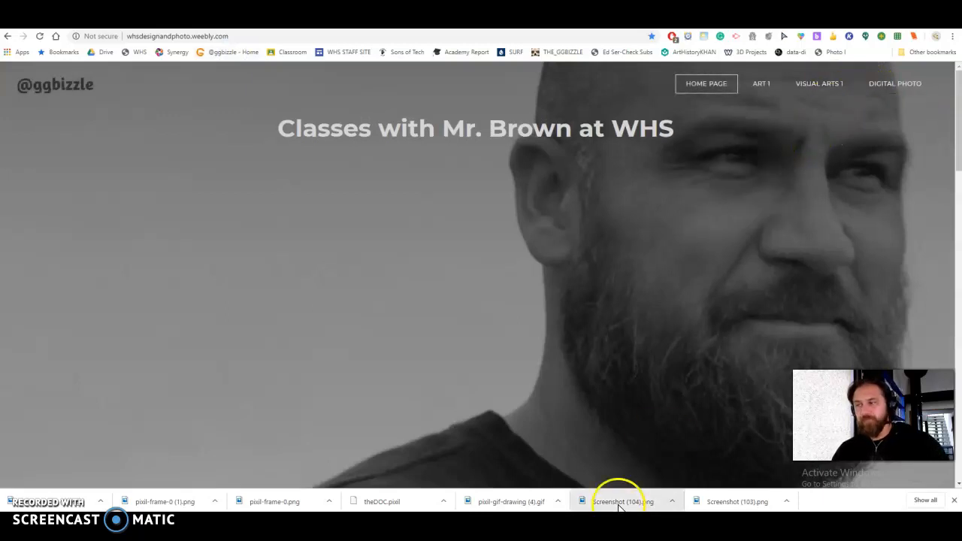
mouse_move(562, 474)
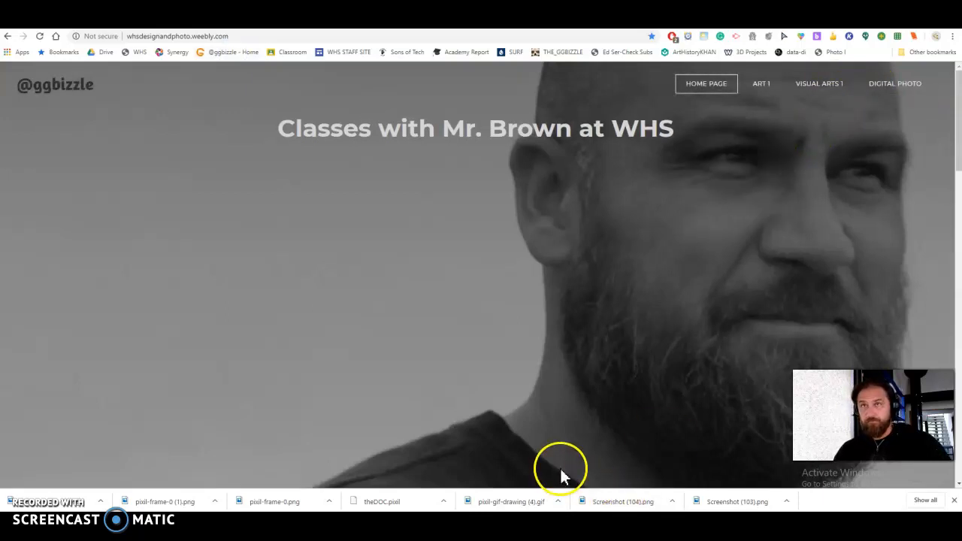
Open the 'Shape- Pixelart 8bit Character and GIF' page from the ART 1 menu and scroll through it.
click(729, 216)
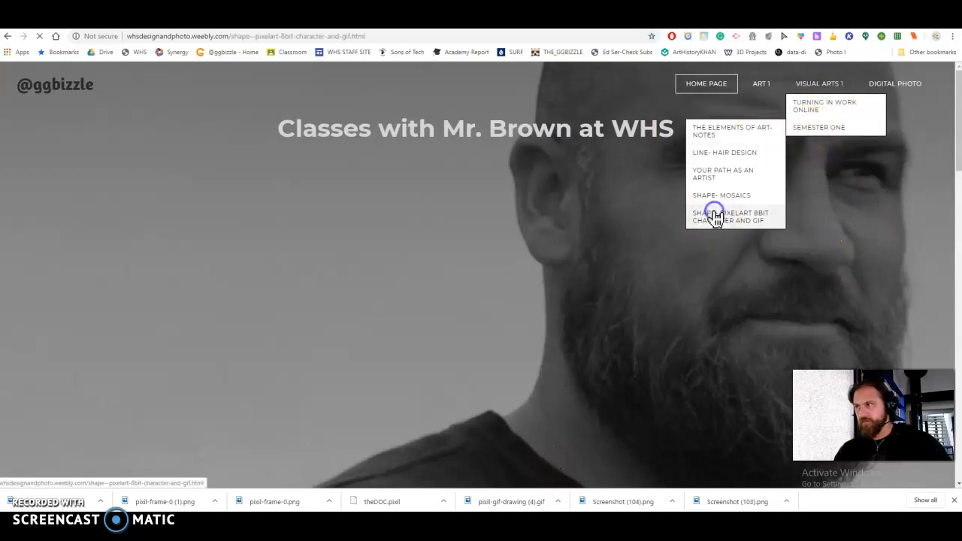
click(730, 216)
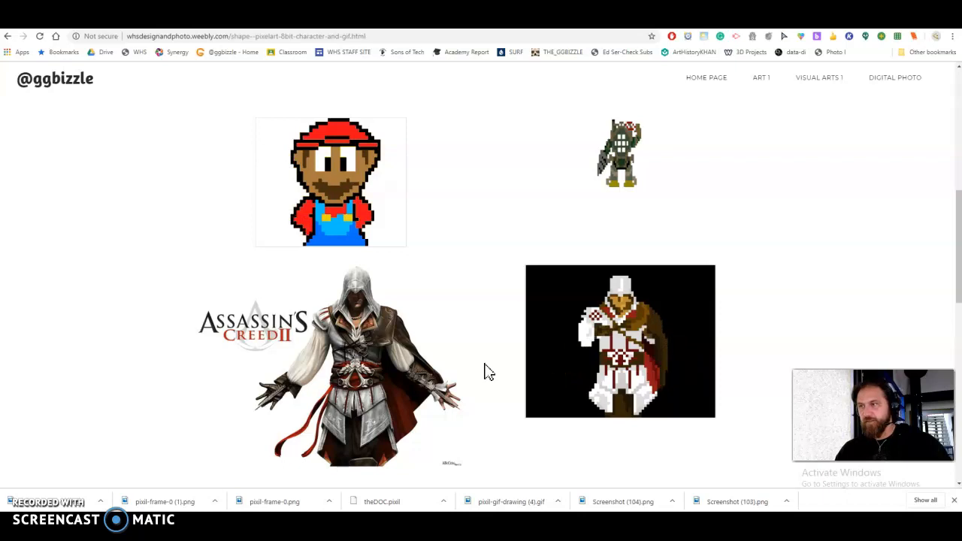
scroll(down, 3)
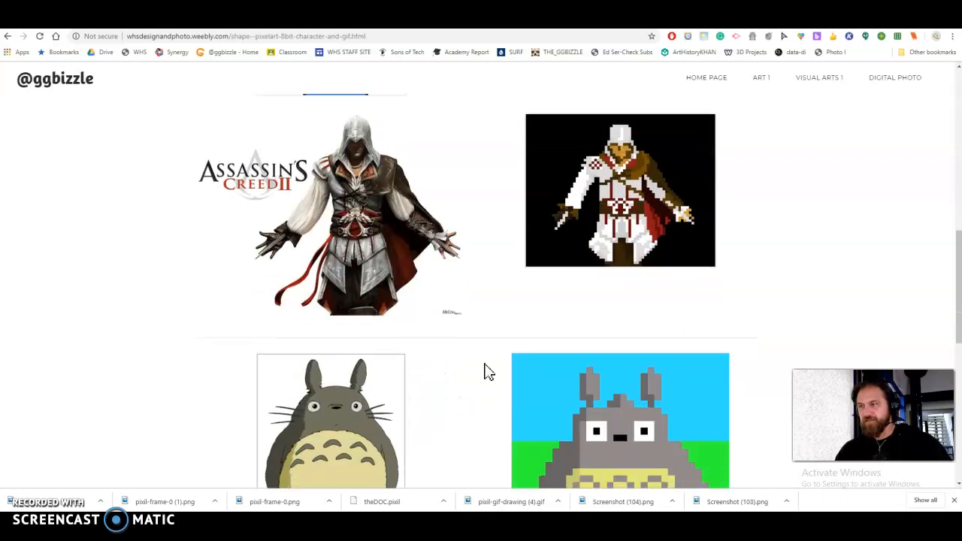
scroll(down, 3)
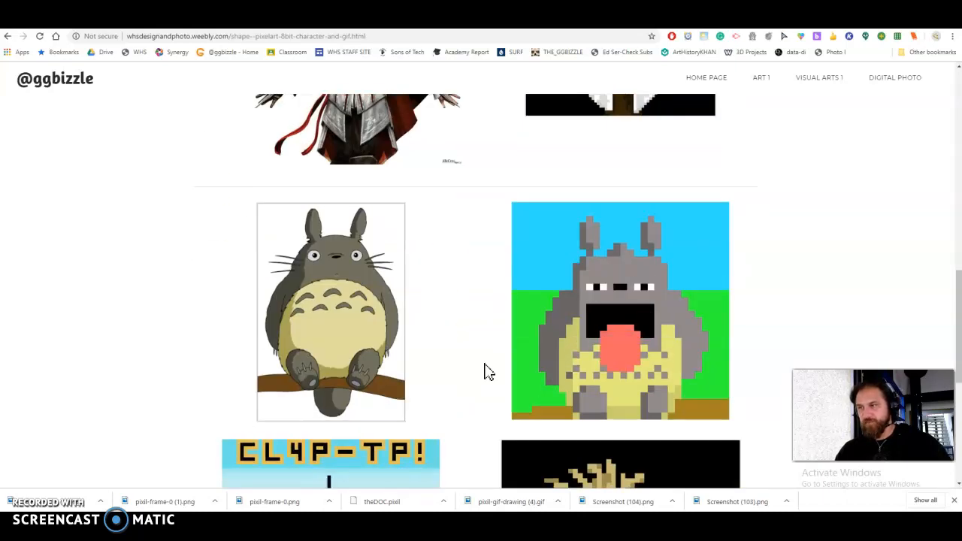
scroll(down, 3)
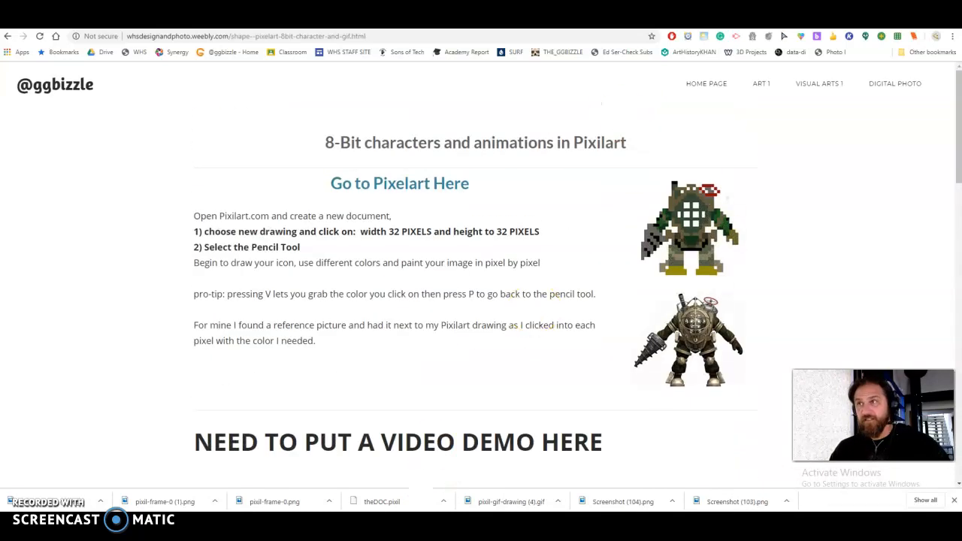
Open File > Download and set the GIF Download size to 608x608.
click(399, 182)
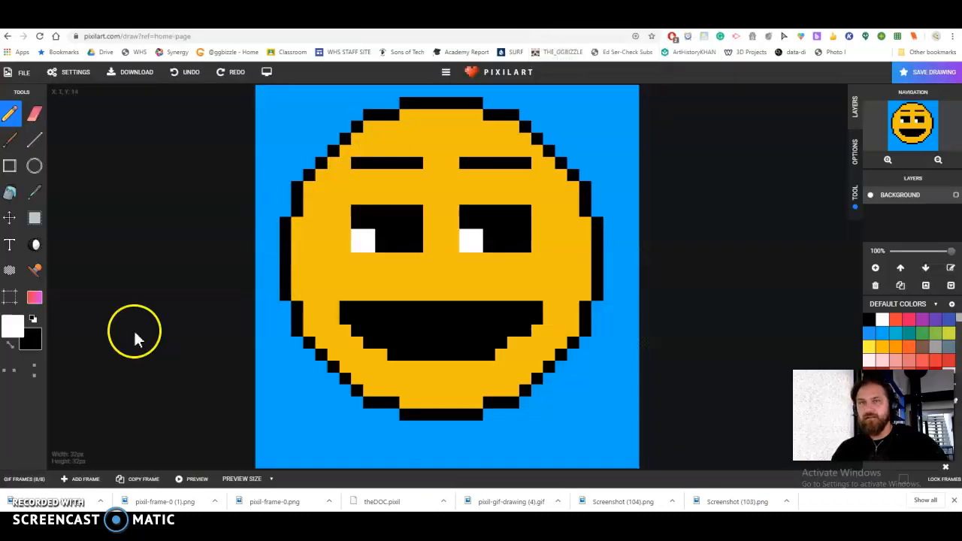
click(23, 72)
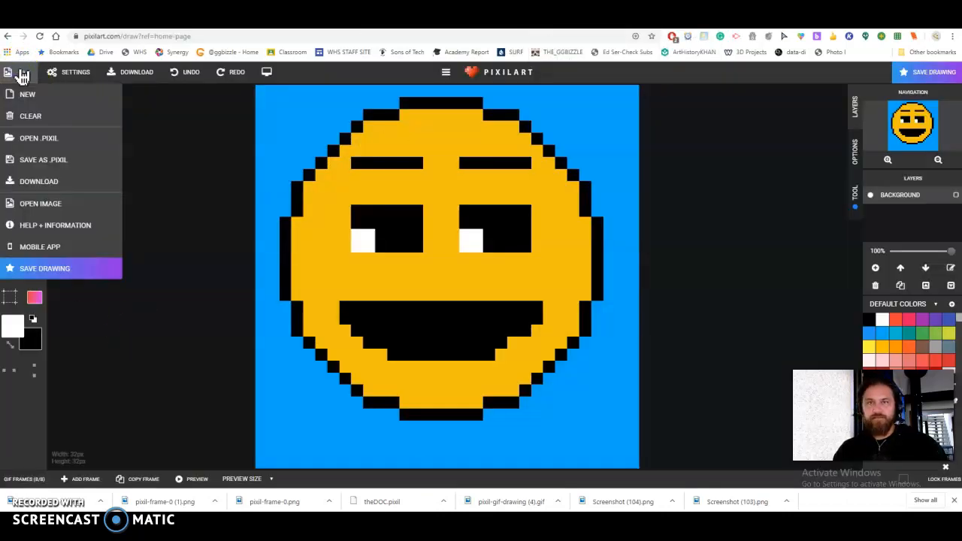
click(136, 72)
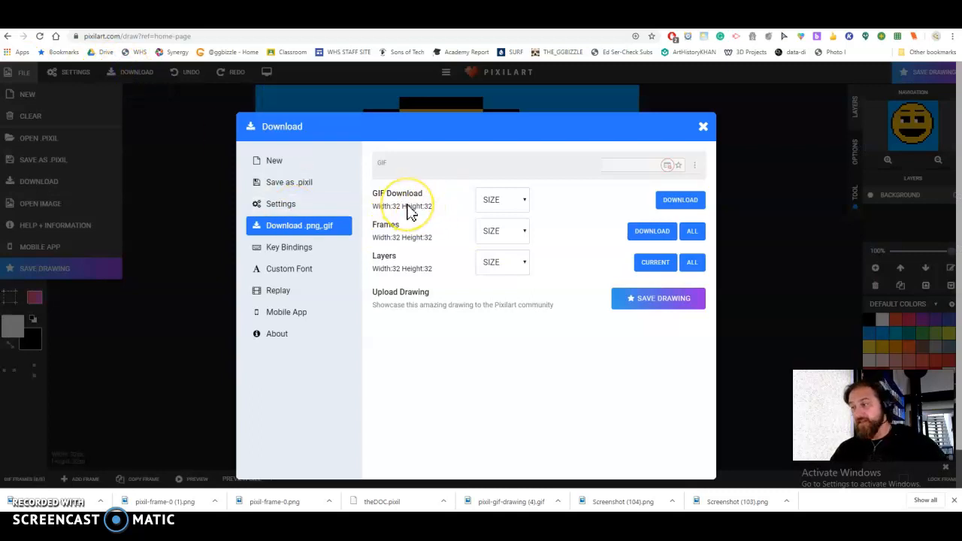
click(502, 199)
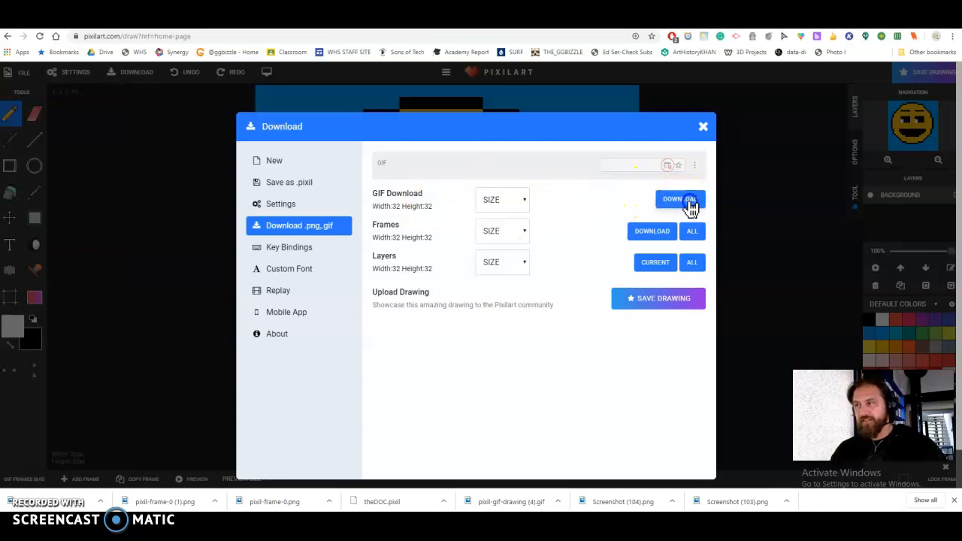
click(679, 199)
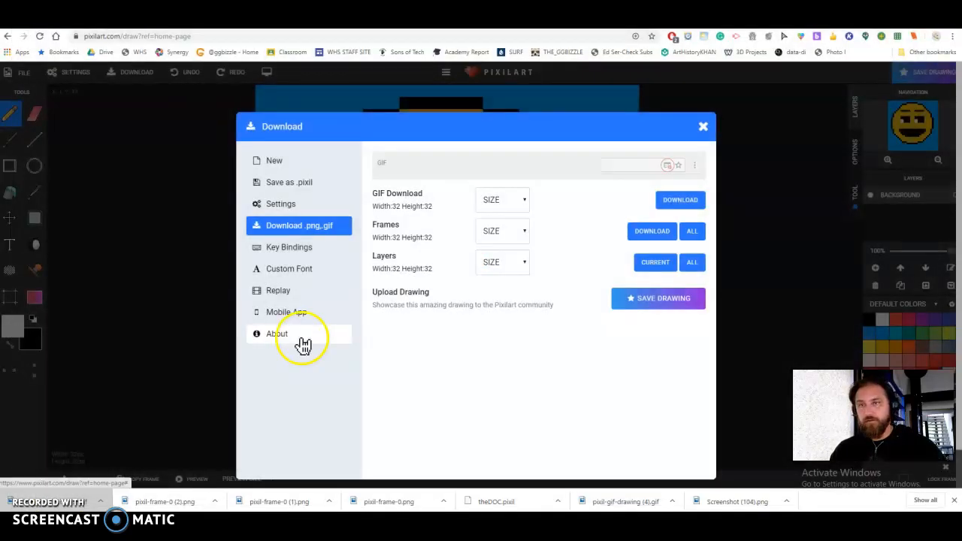
click(501, 199)
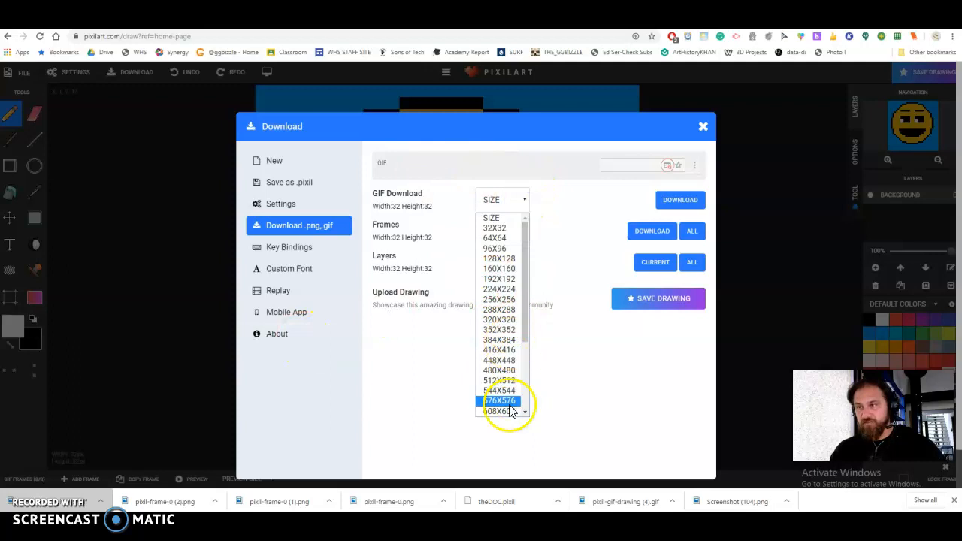
scroll(down, 3)
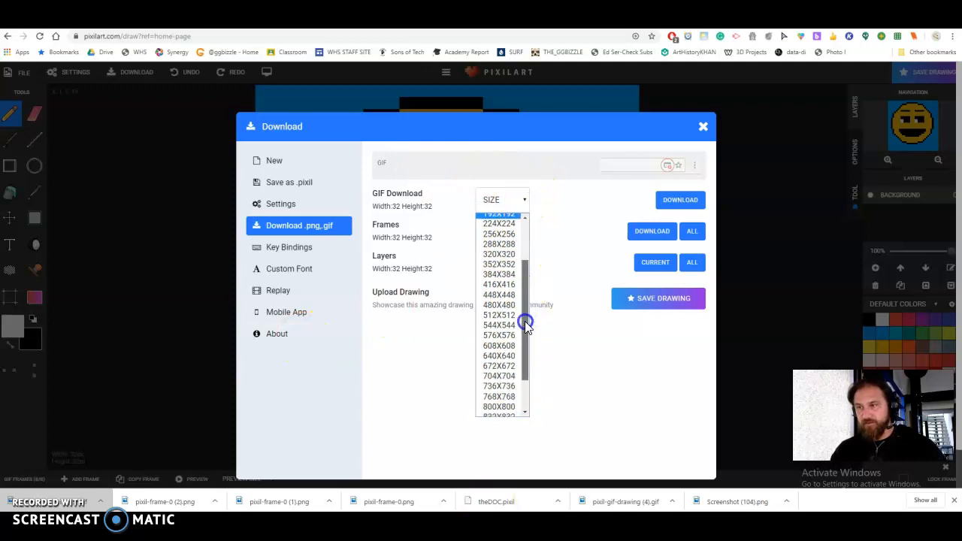
click(498, 346)
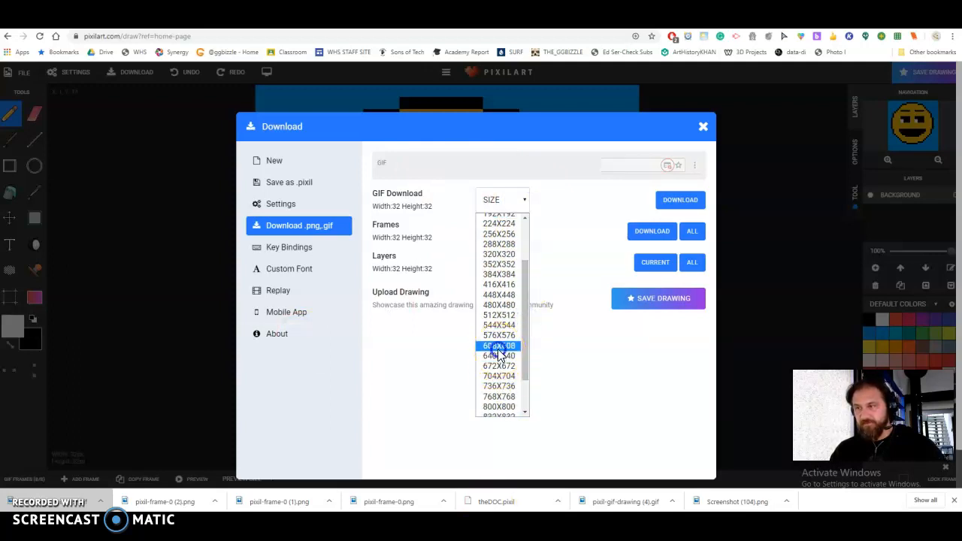
click(499, 346)
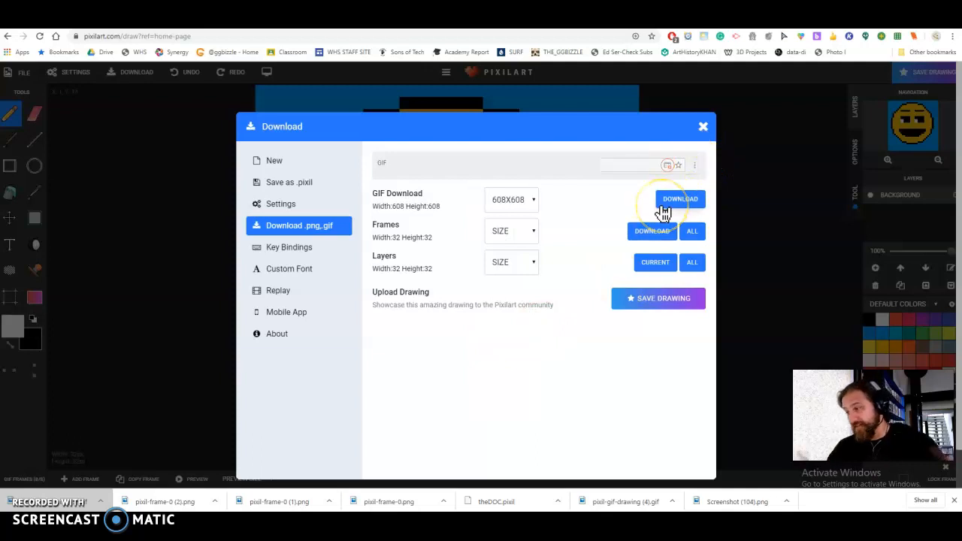
Download the GIF and close the Download dialog.
click(680, 198)
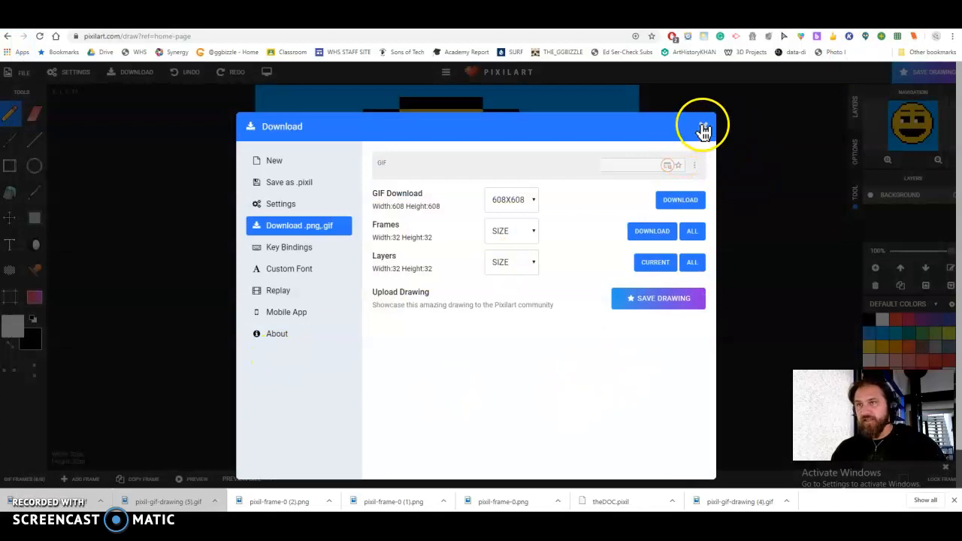
click(704, 126)
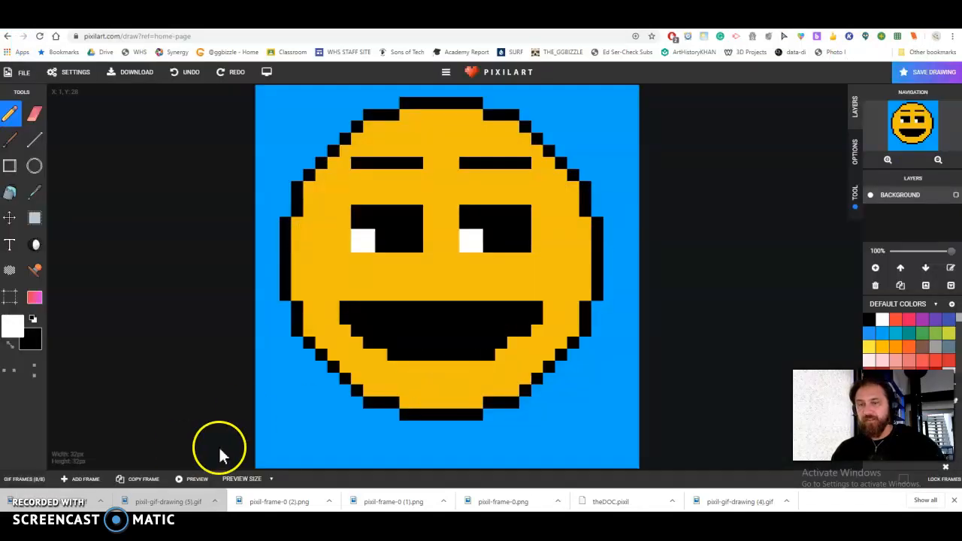